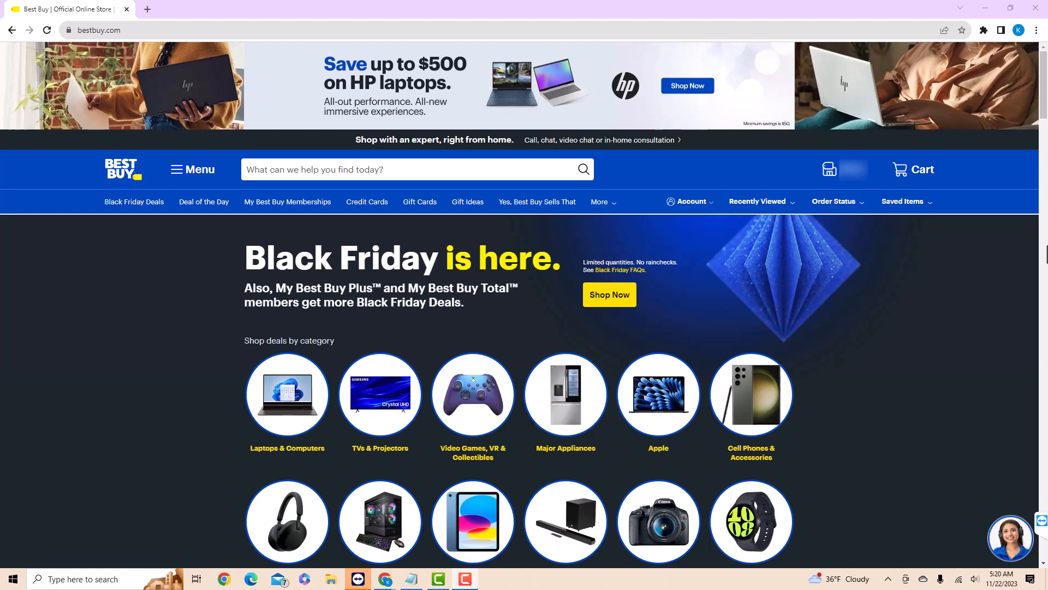
mouse_move(706, 221)
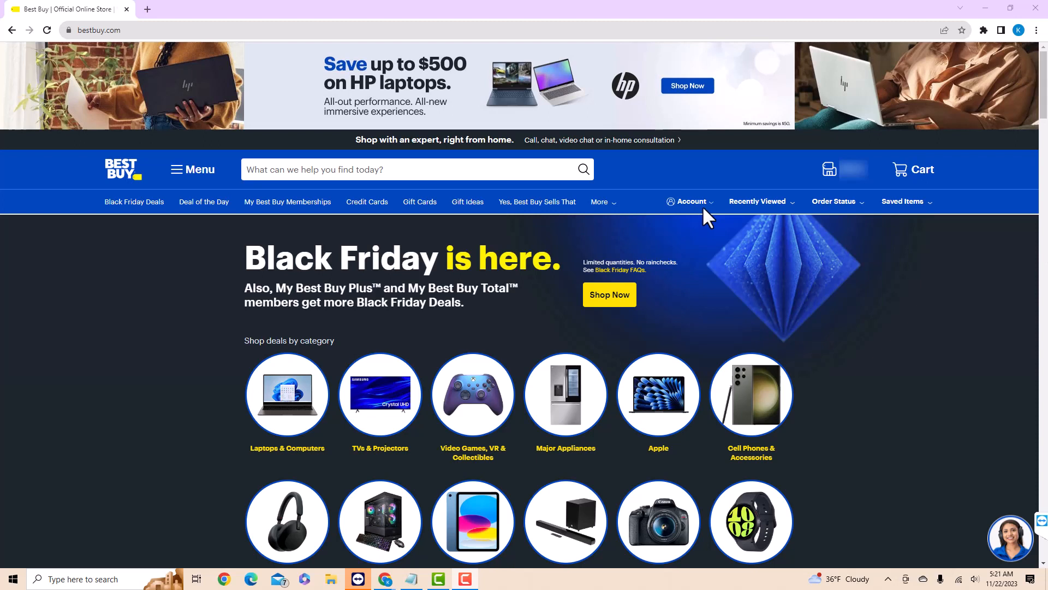
mouse_move(689, 214)
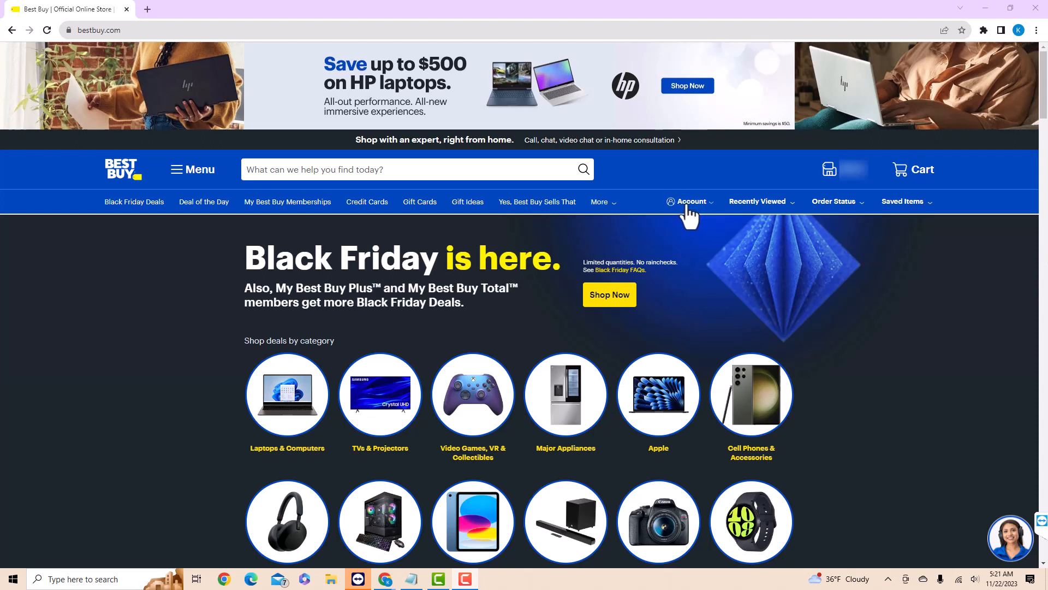
mouse_move(687, 216)
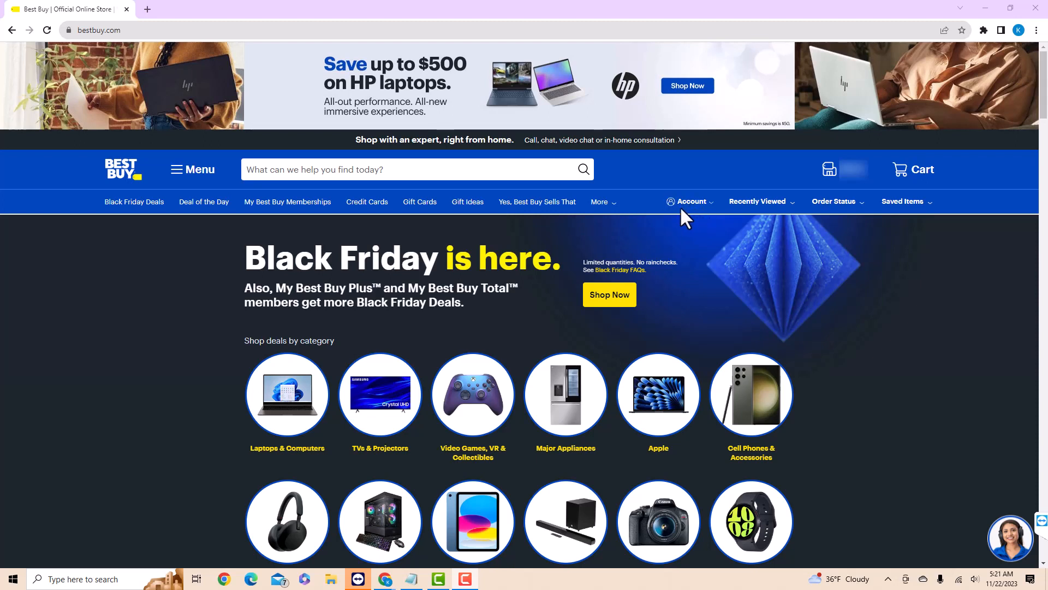
- Reach the Best Buy sign-in page from the Account menu
click(690, 201)
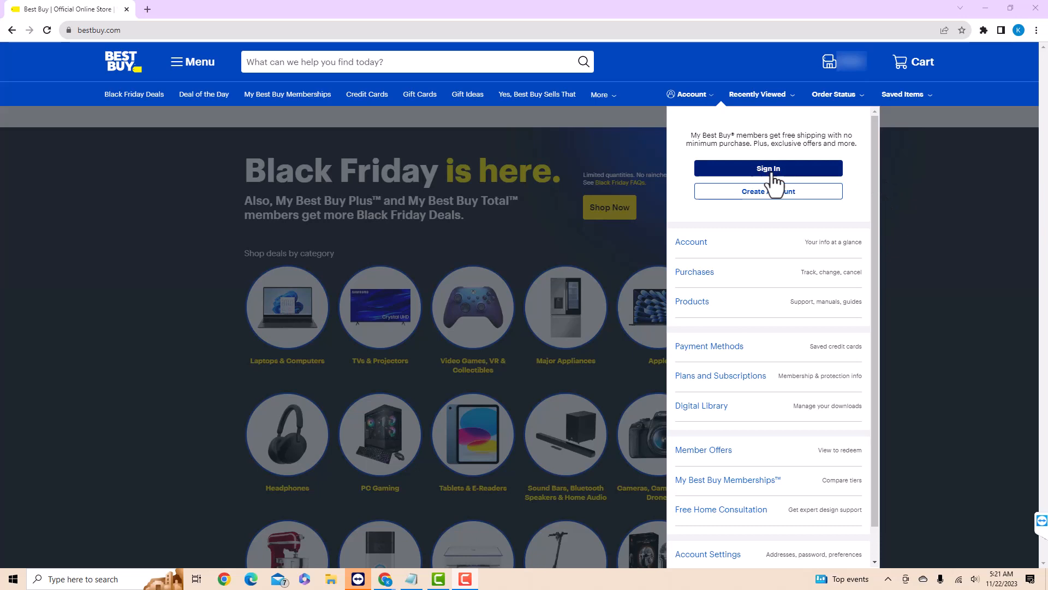
mouse_move(767, 190)
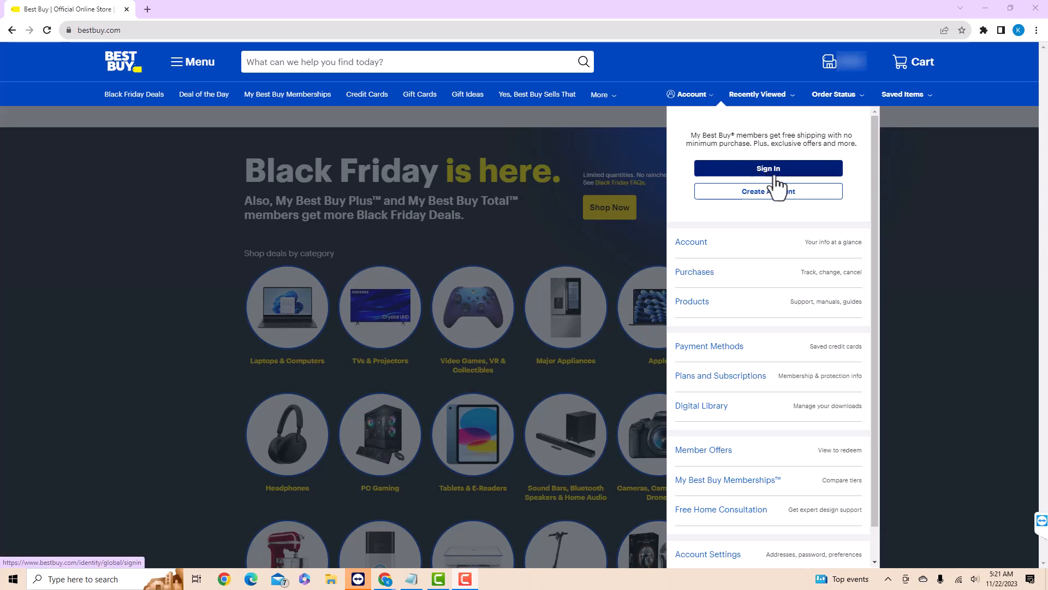
click(768, 168)
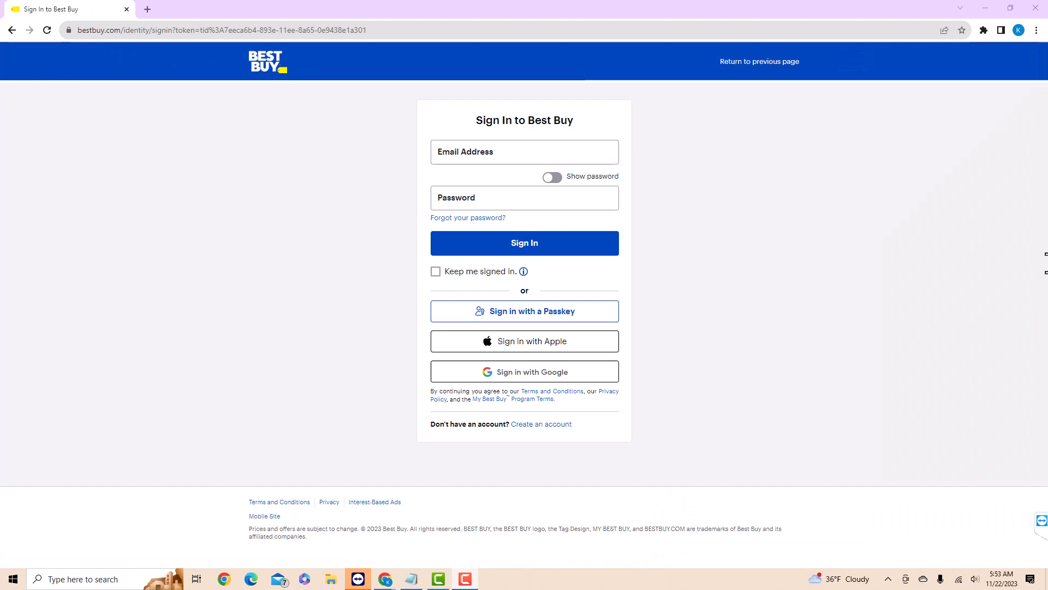
- Sign in to the Best Buy account and land on the home page
click(524, 243)
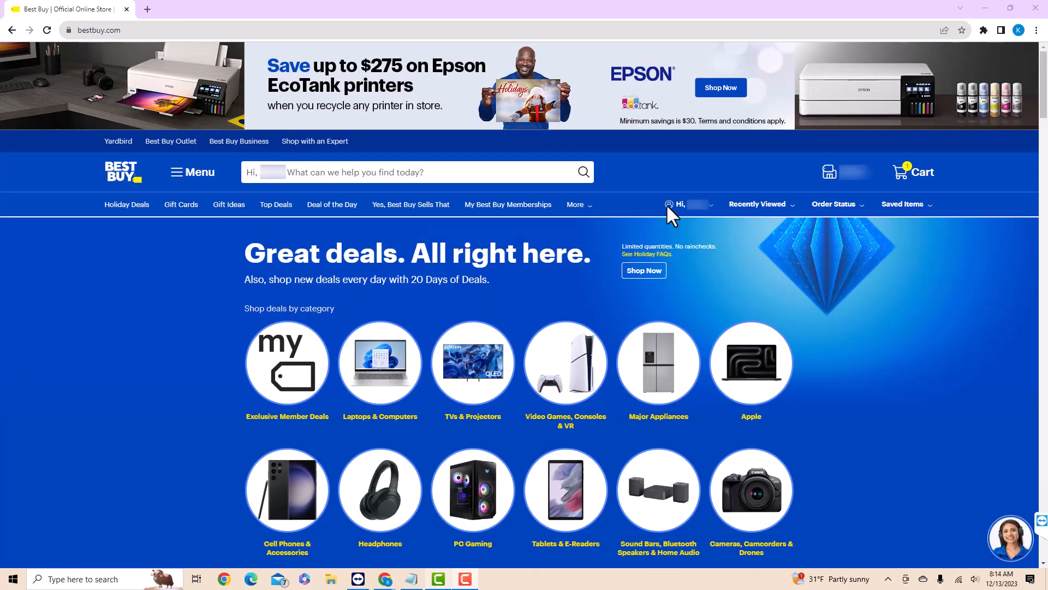
mouse_move(669, 221)
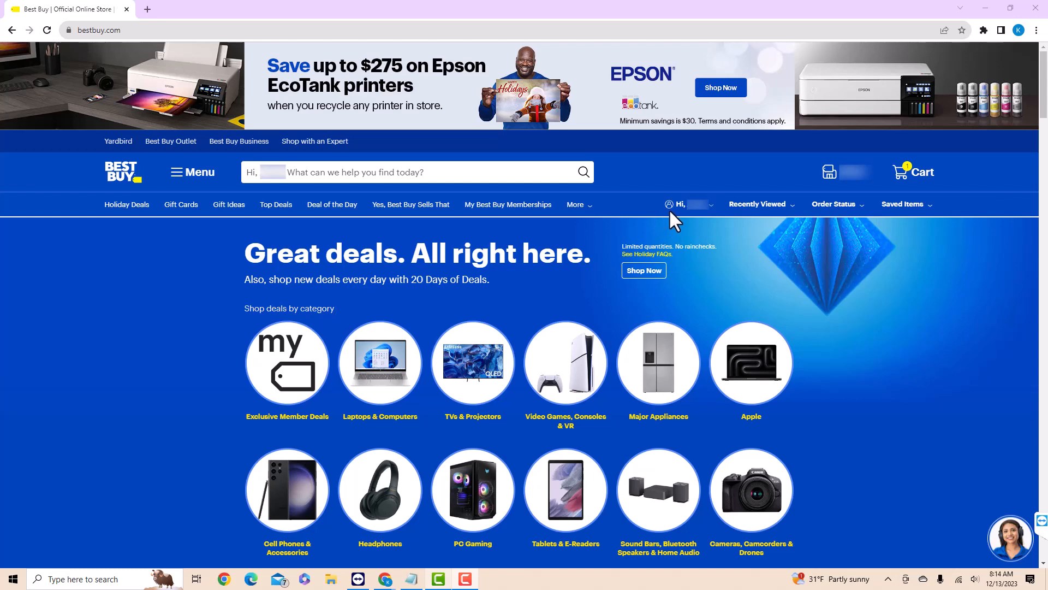
- Expand the signed-in account menu from the greeting in the navigation bar
click(689, 205)
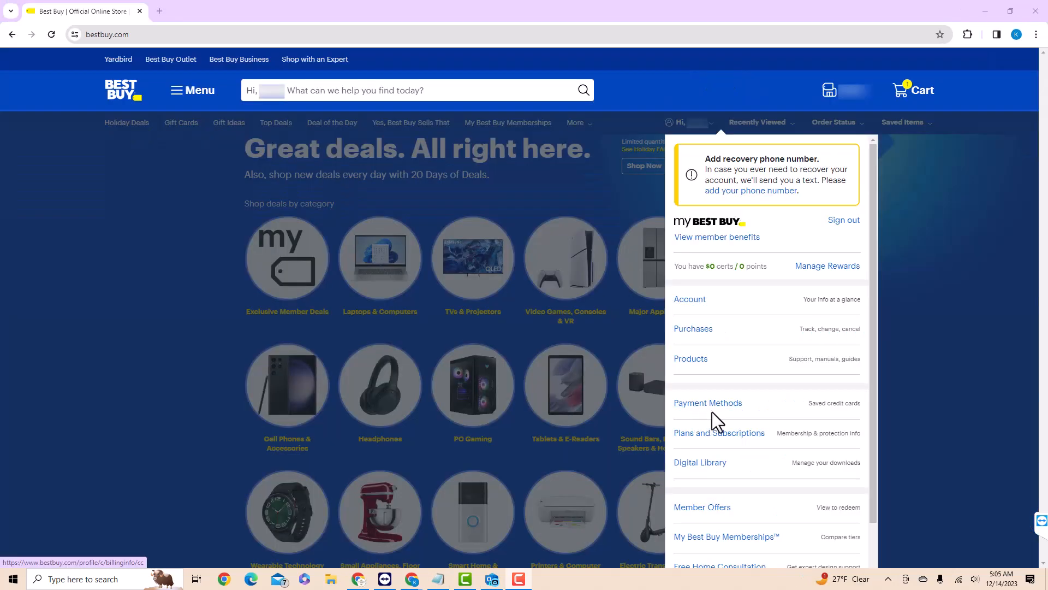
mouse_move(707, 403)
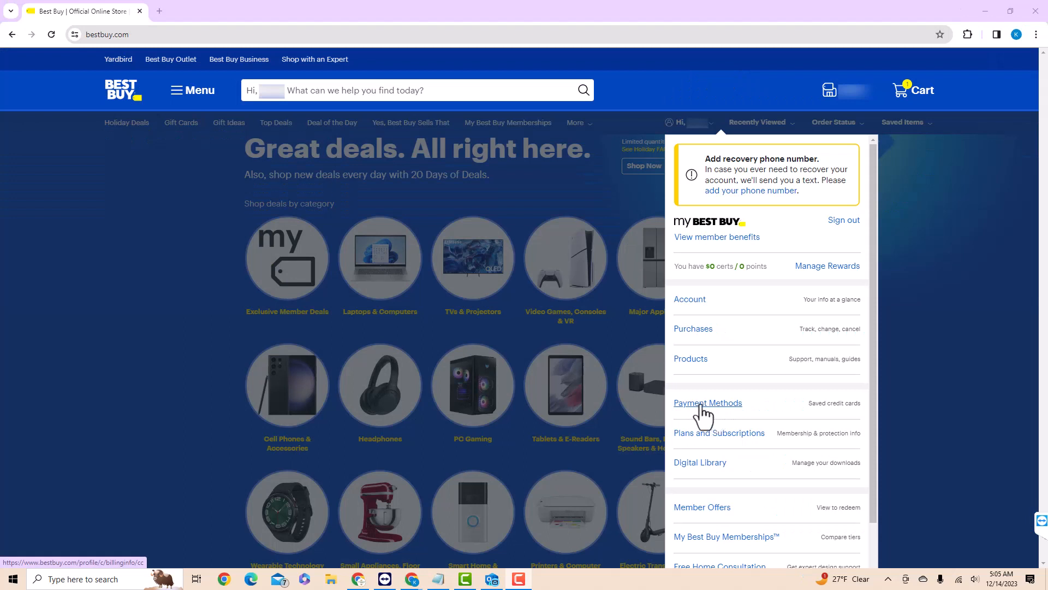
mouse_move(712, 418)
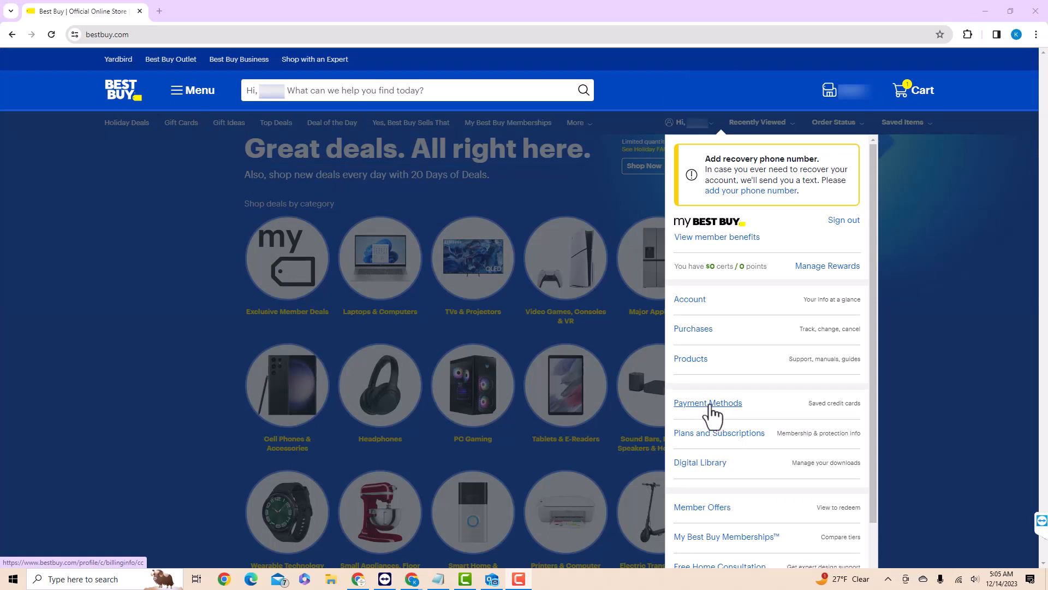
- Go to the Payment Methods page, which shows no saved cards
click(708, 403)
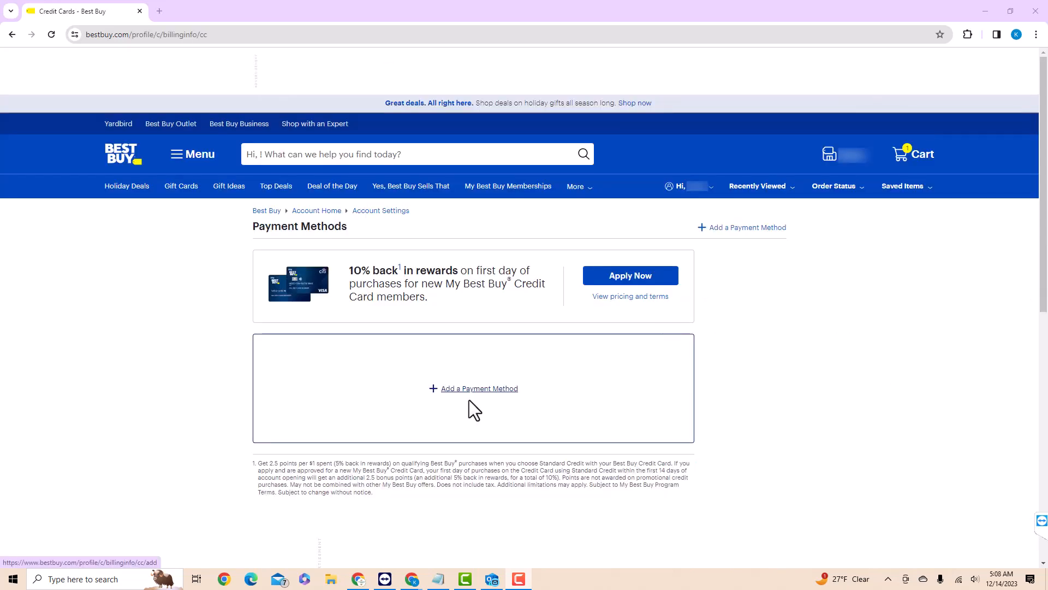
mouse_move(478, 401)
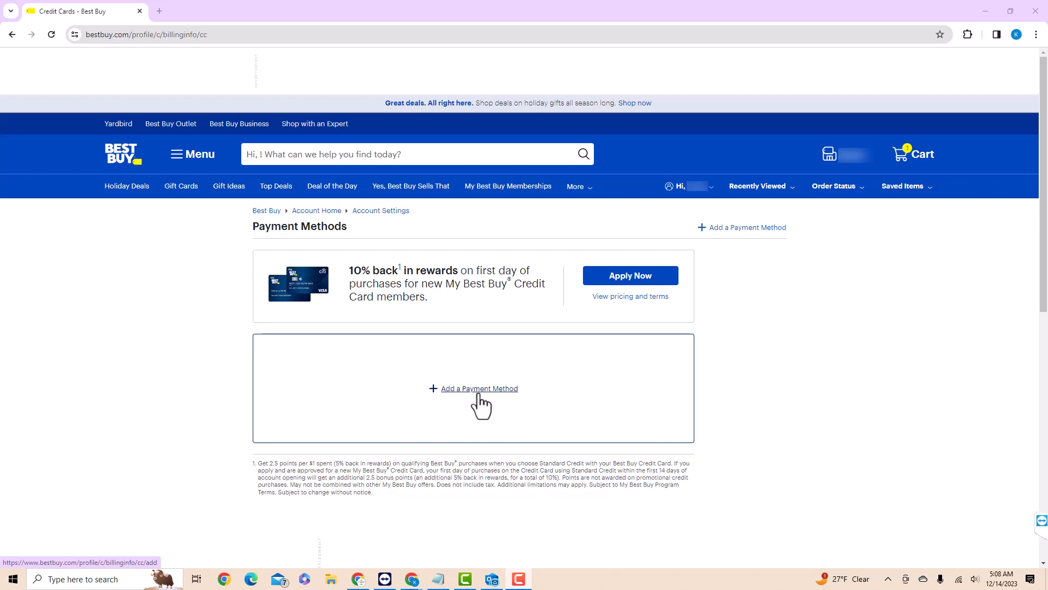
mouse_move(477, 403)
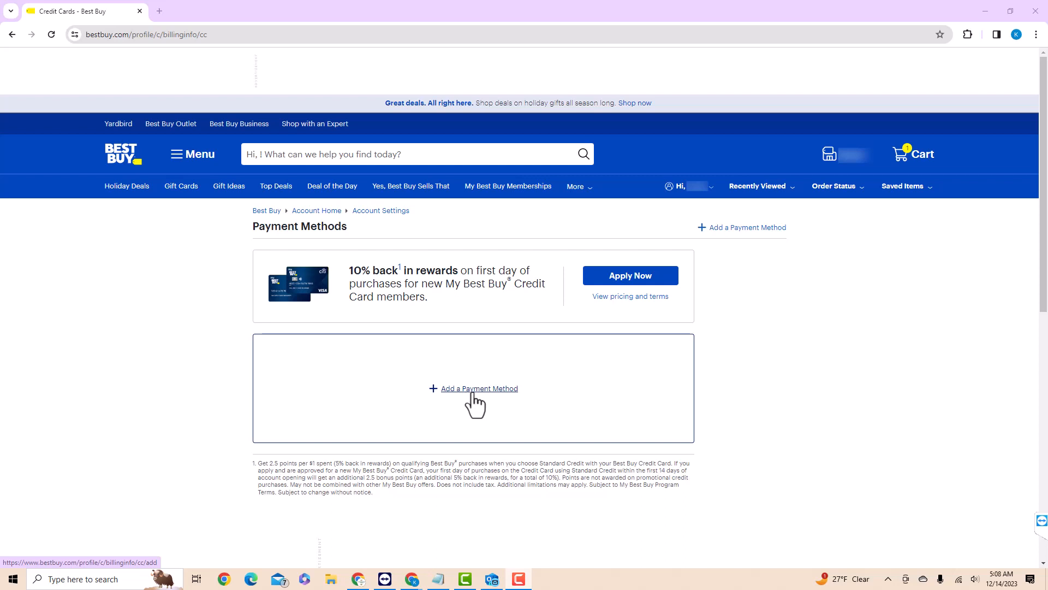
- Bring up the Add a Payment Method form and reveal its billing fields
click(478, 389)
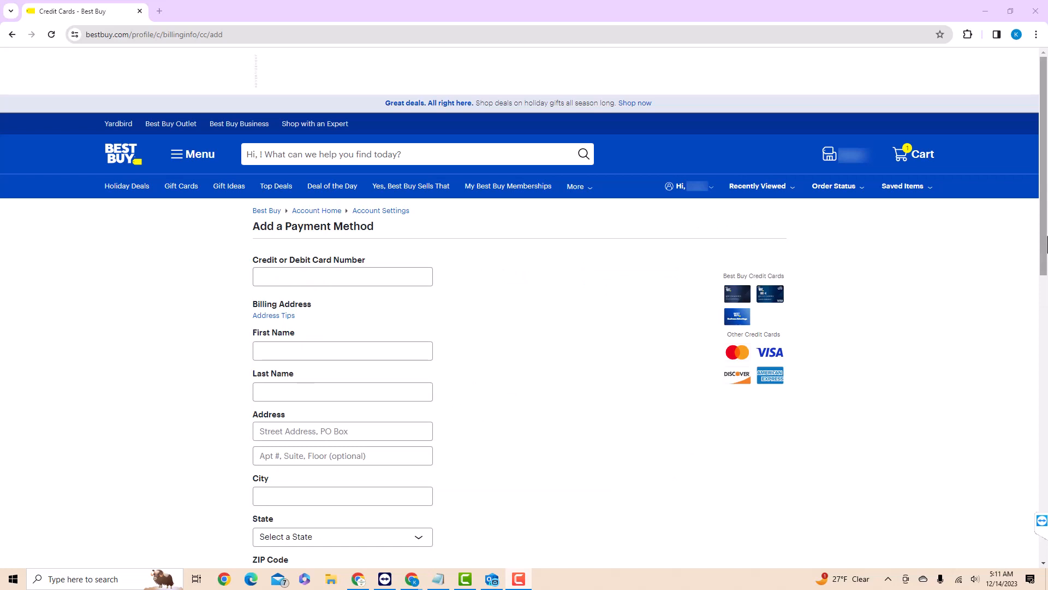
scroll(down, 3)
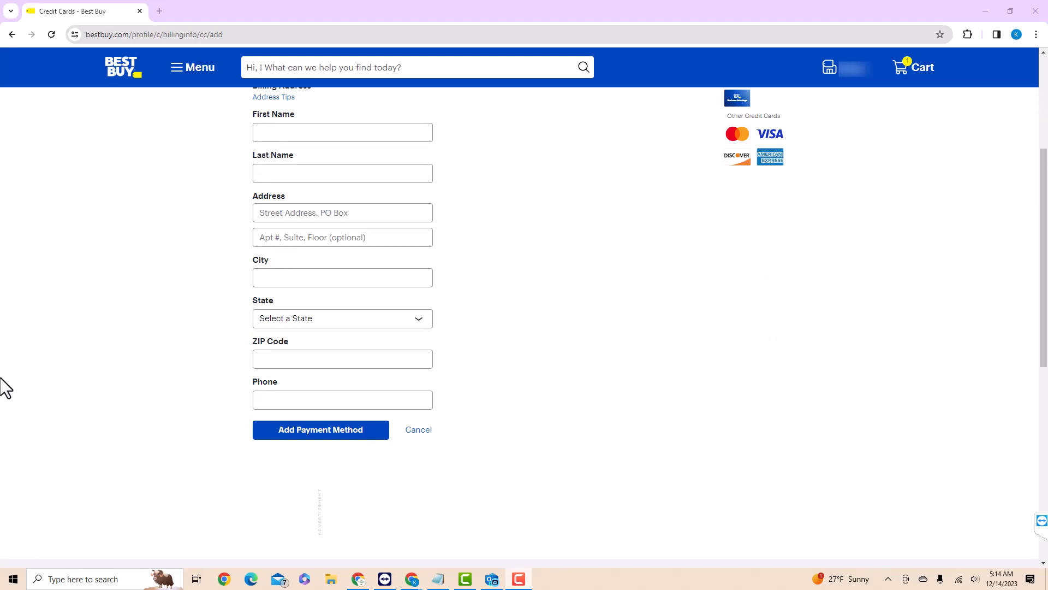
mouse_move(325, 455)
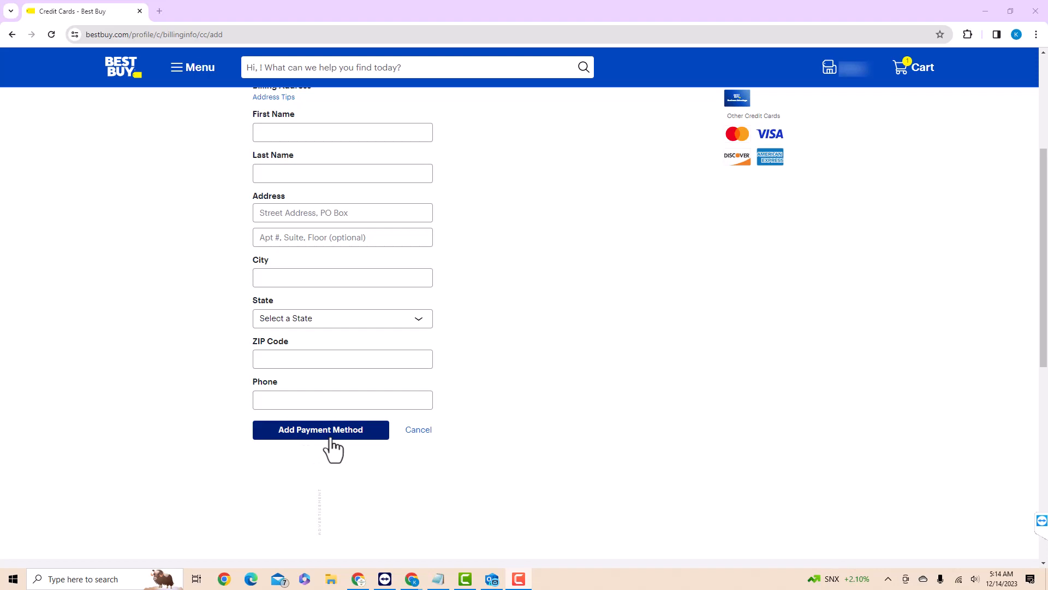
mouse_move(321, 448)
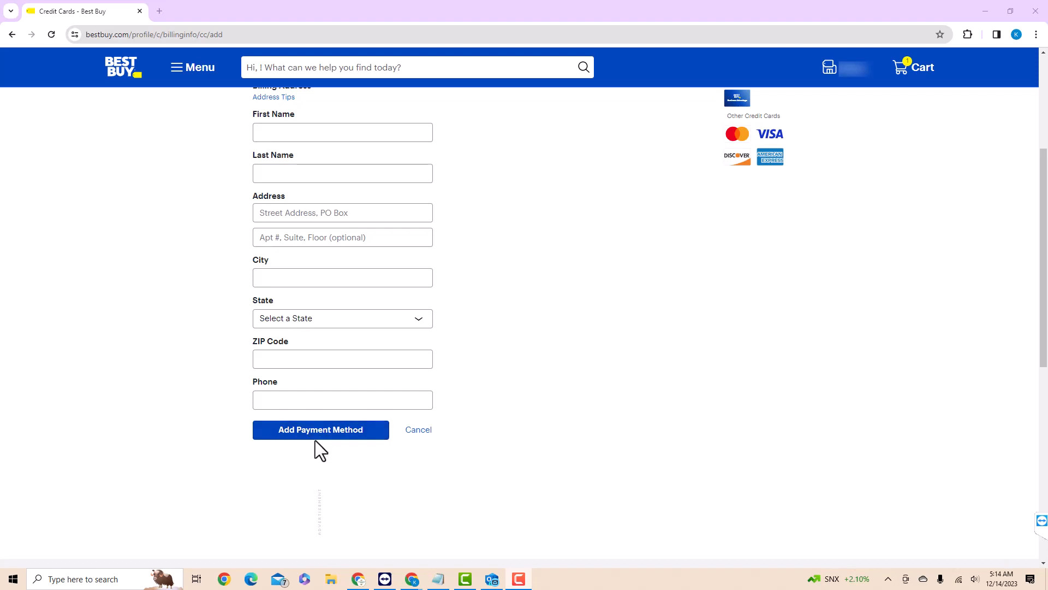